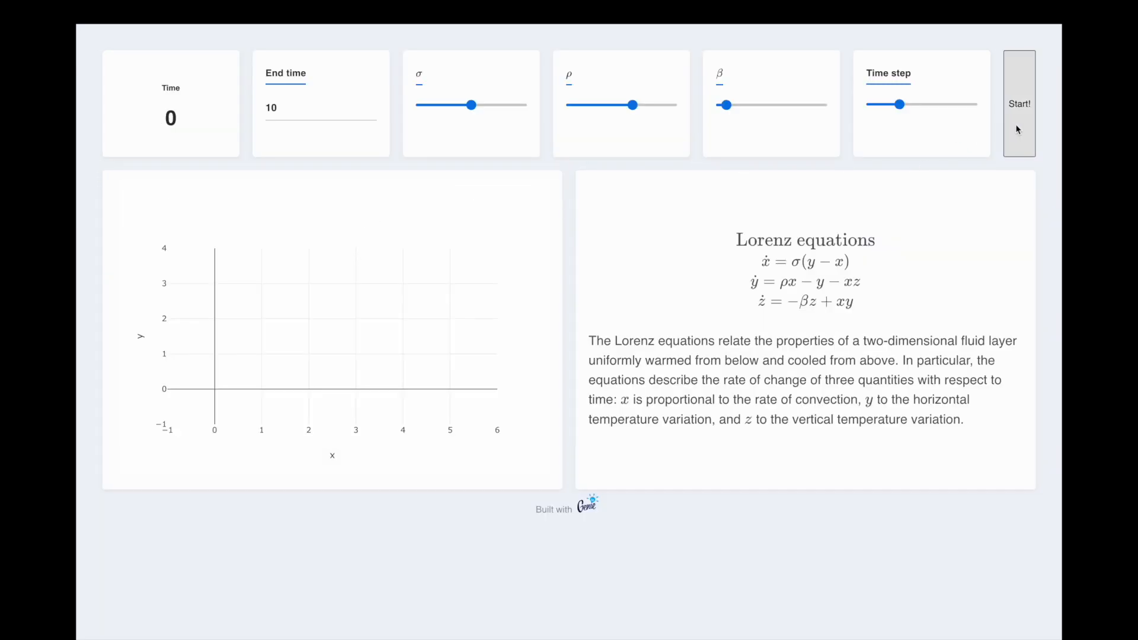
Bind the box plot to box_trace and box_layout, then view the eda dashboard preview
click(1019, 103)
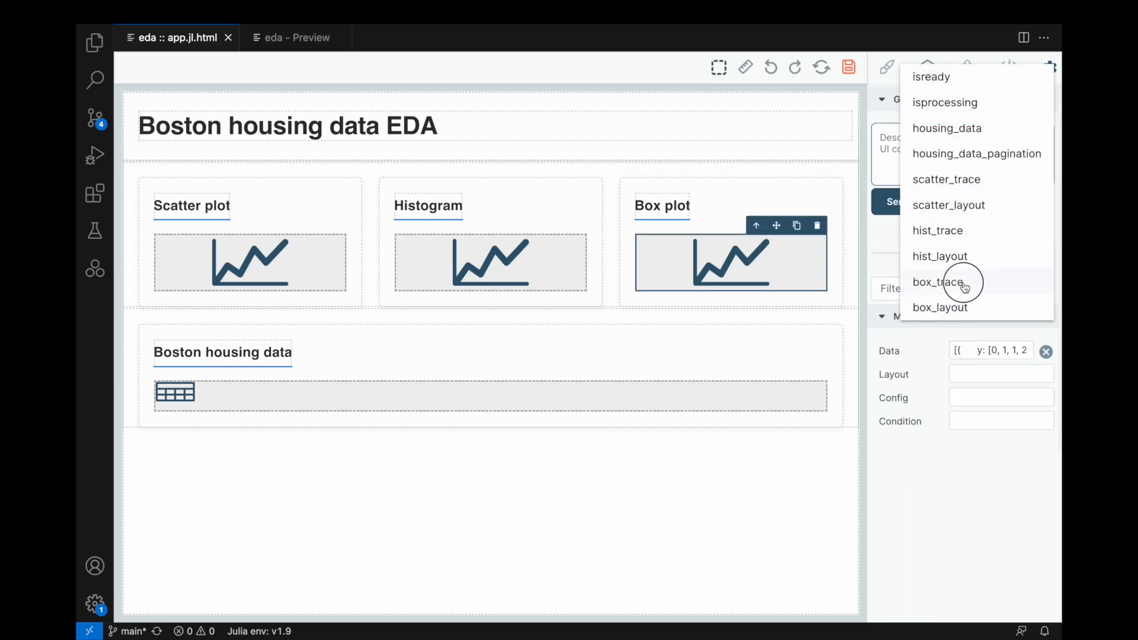
click(937, 283)
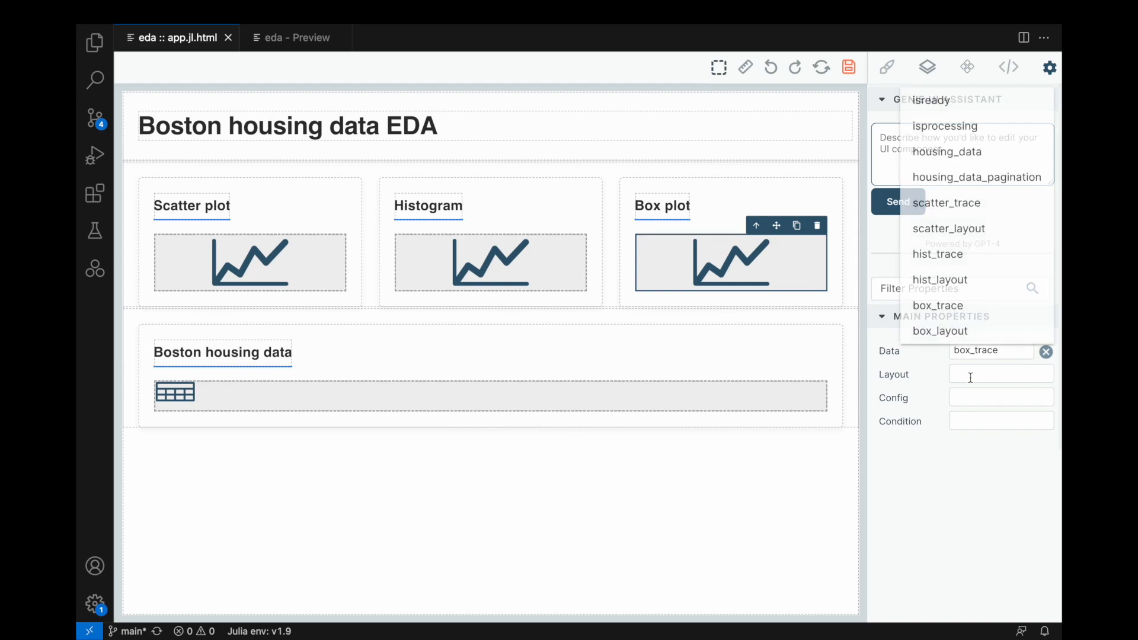
click(939, 331)
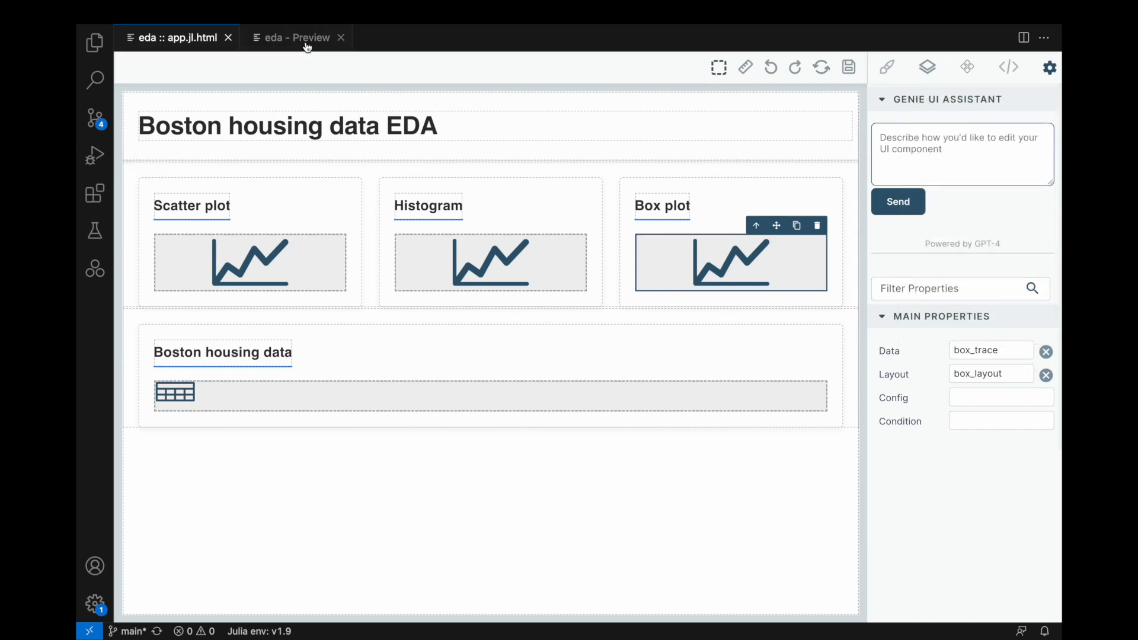
click(296, 36)
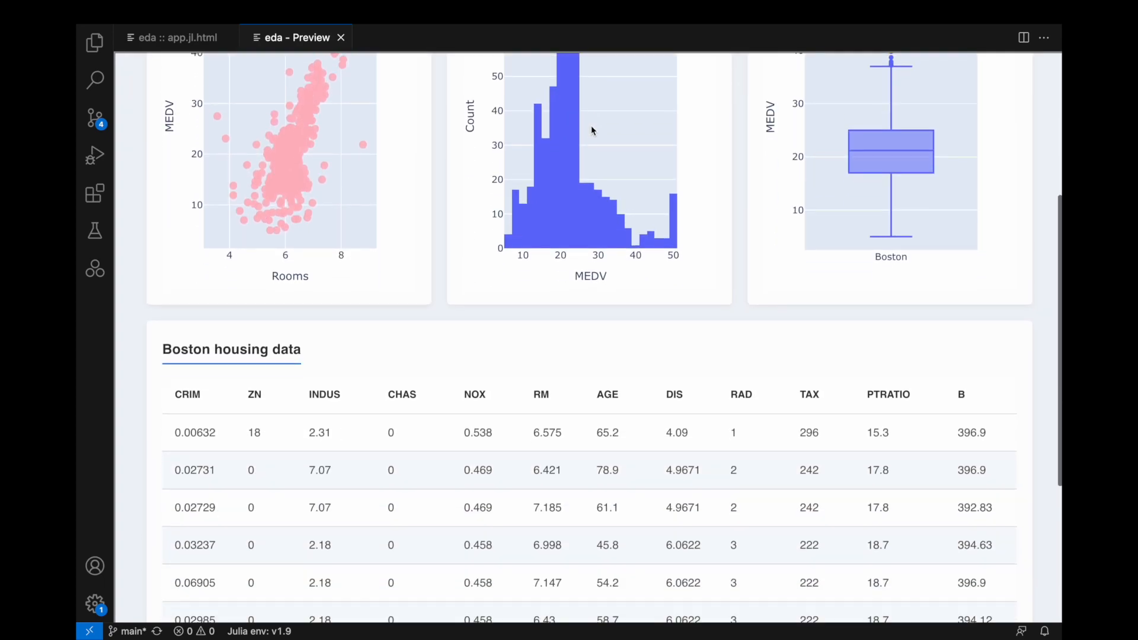